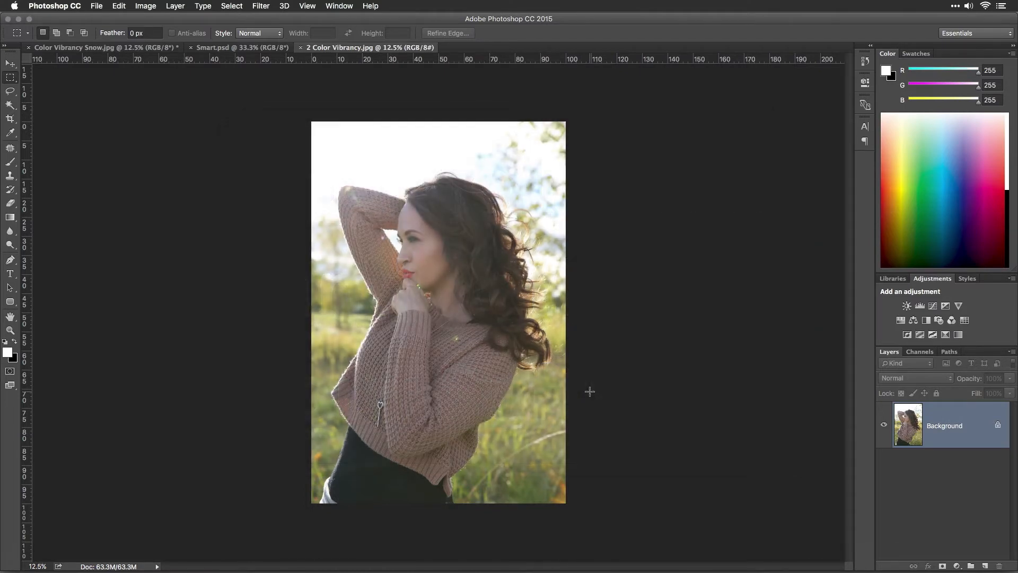
type("www.ath")
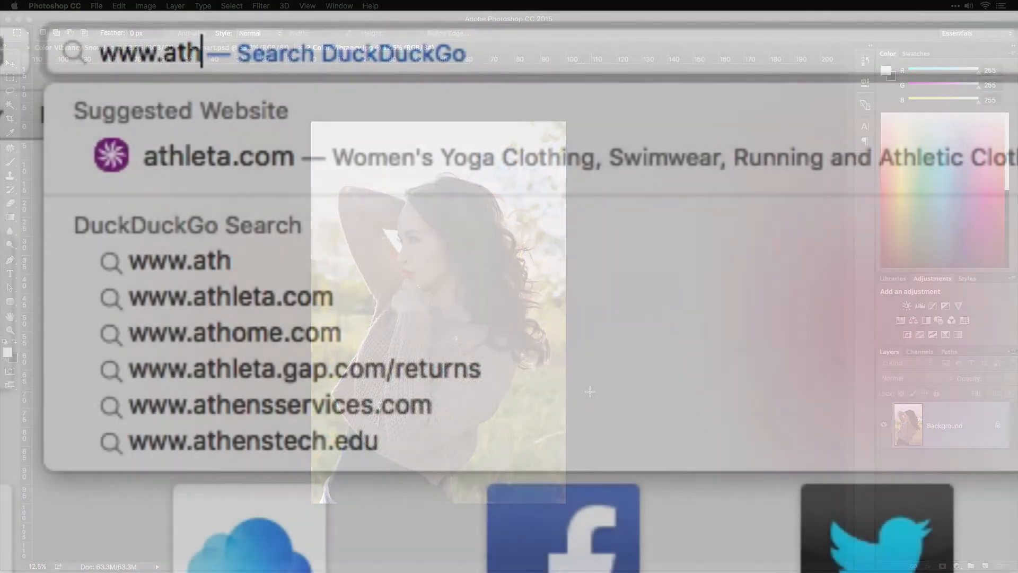
type("entech")
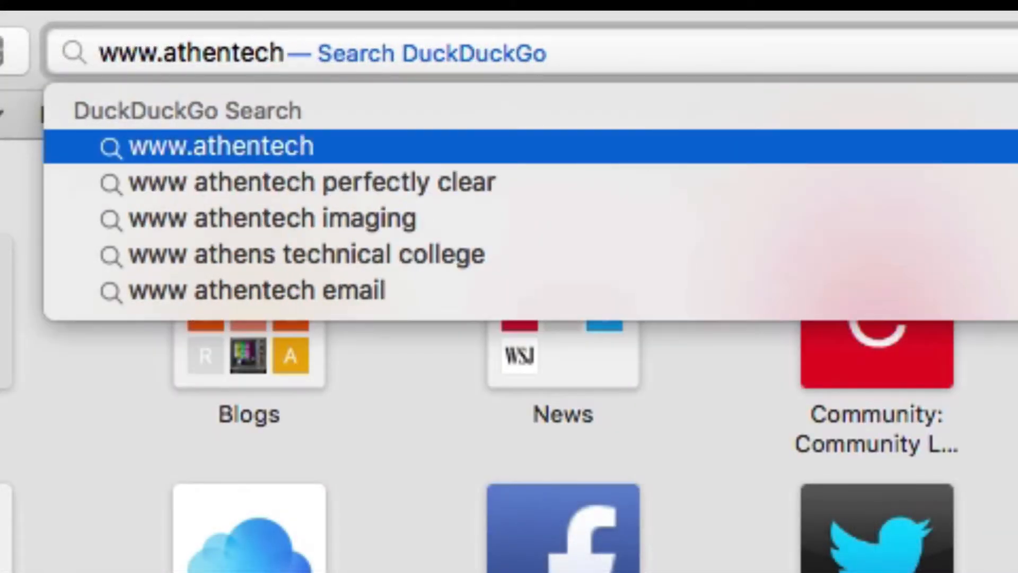
type(".com")
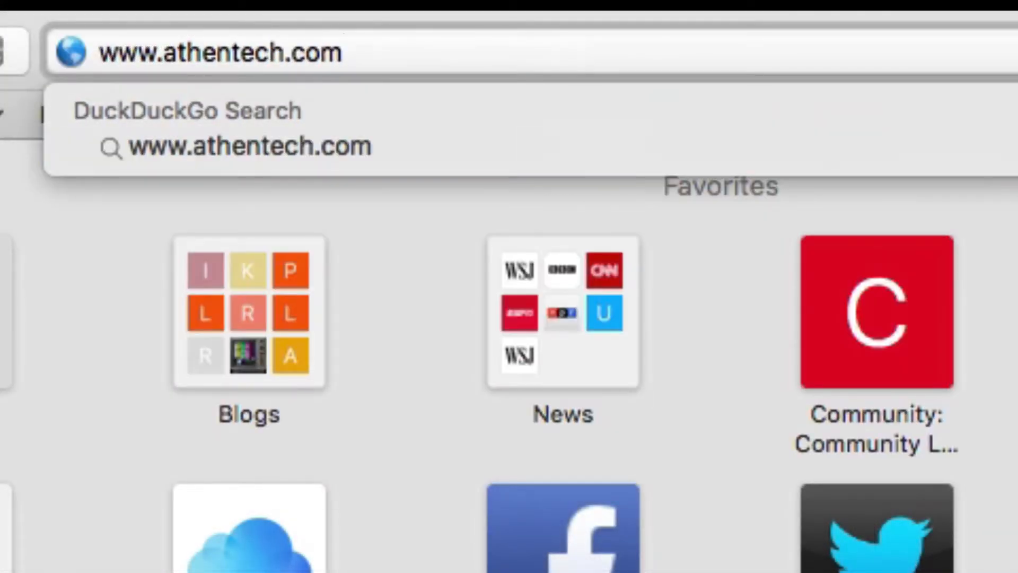
type("/products")
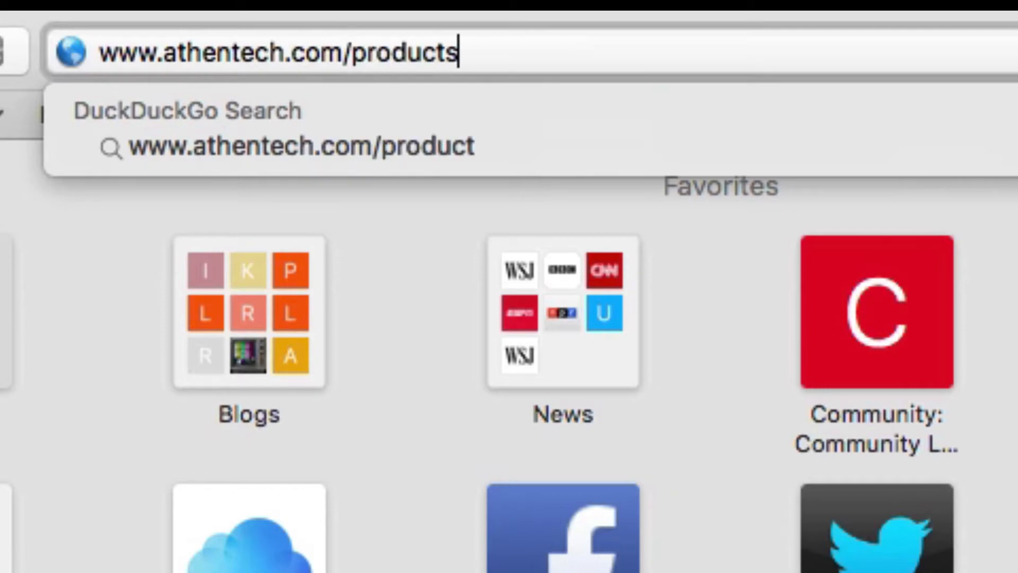
key("Return")
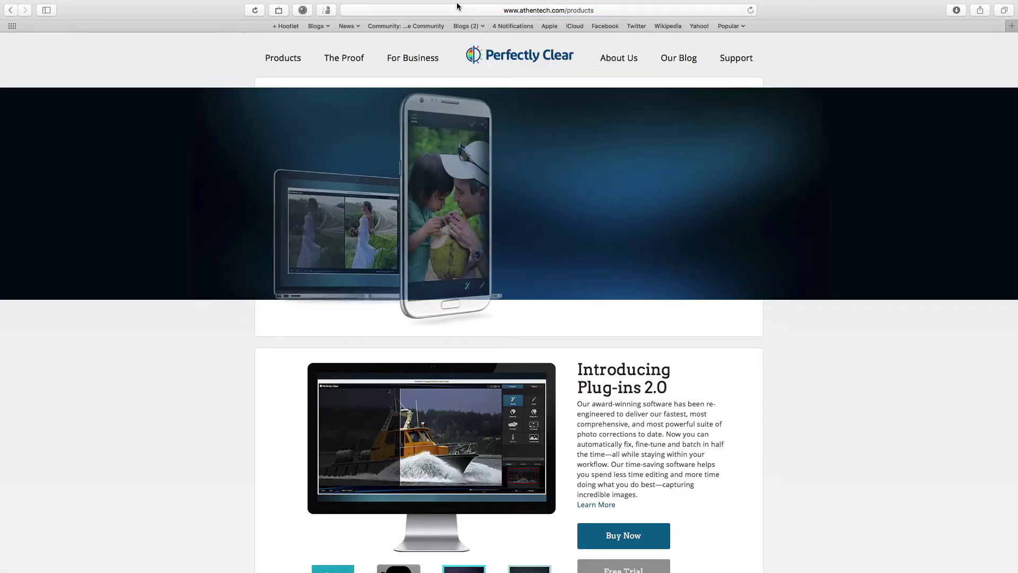
Request the free trial under Introducing Plug-ins 2.0 further down the page
scroll("down", 3)
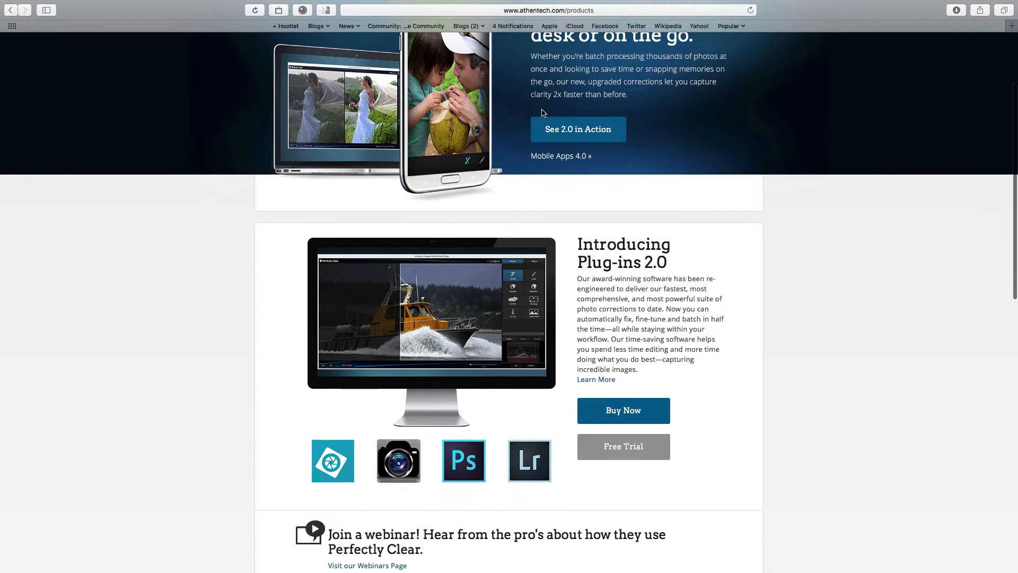
scroll("down", 3)
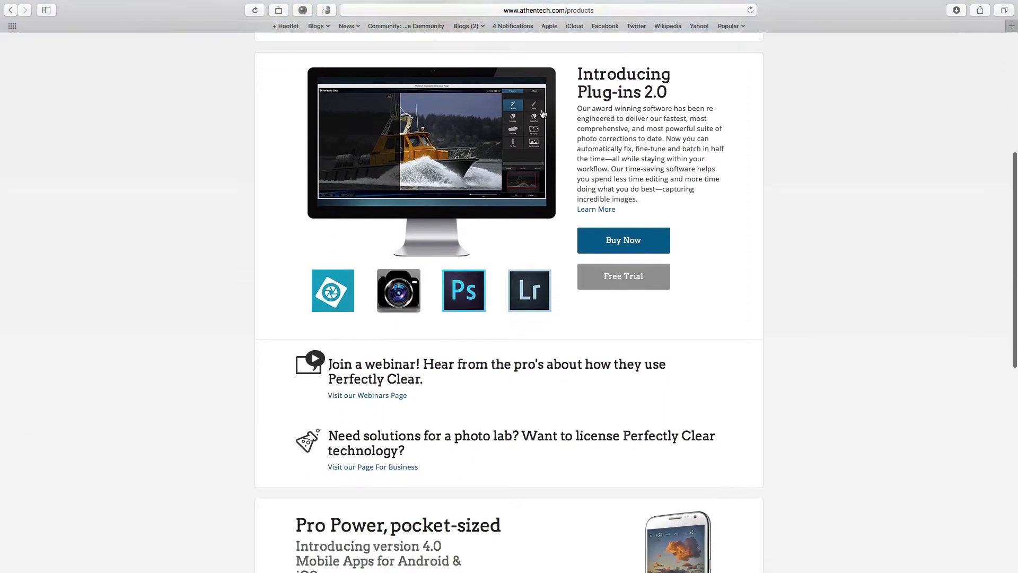
left_click(622, 276)
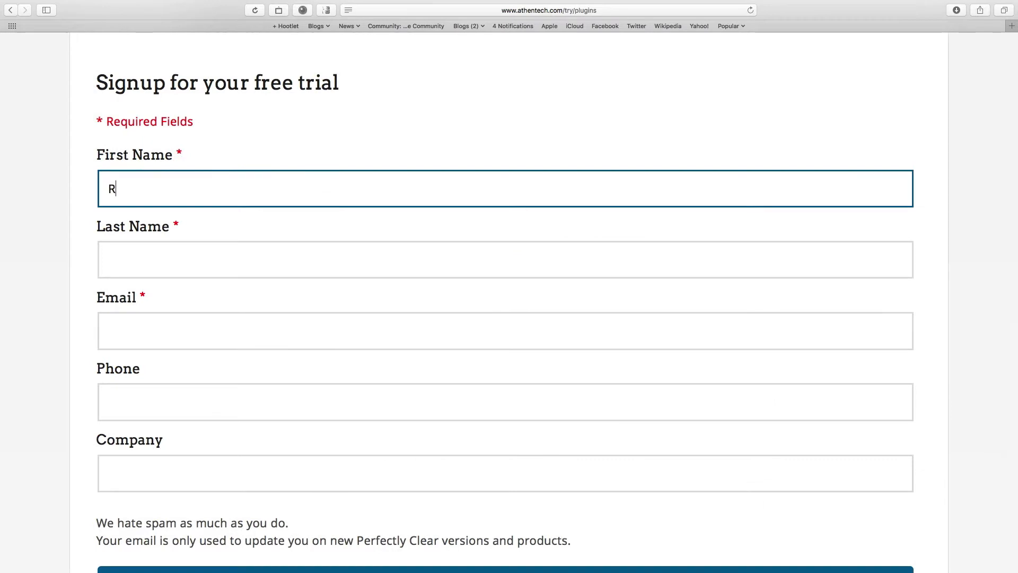
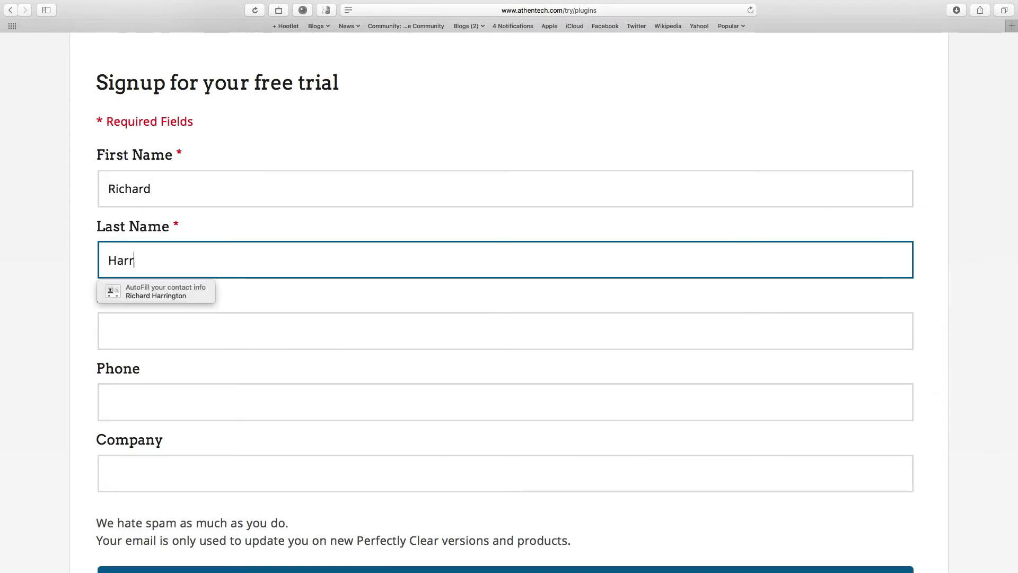
left_click(154, 293)
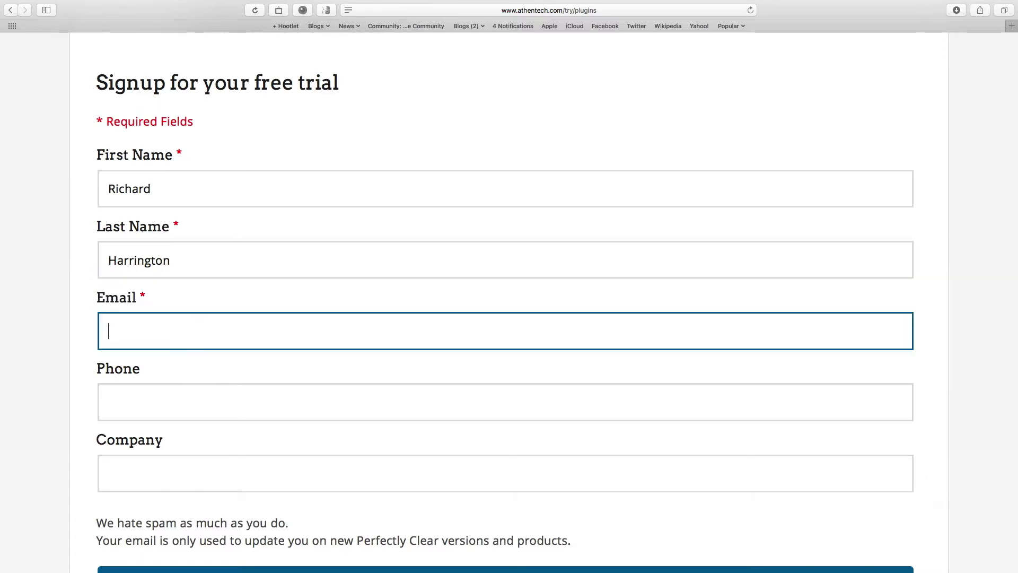
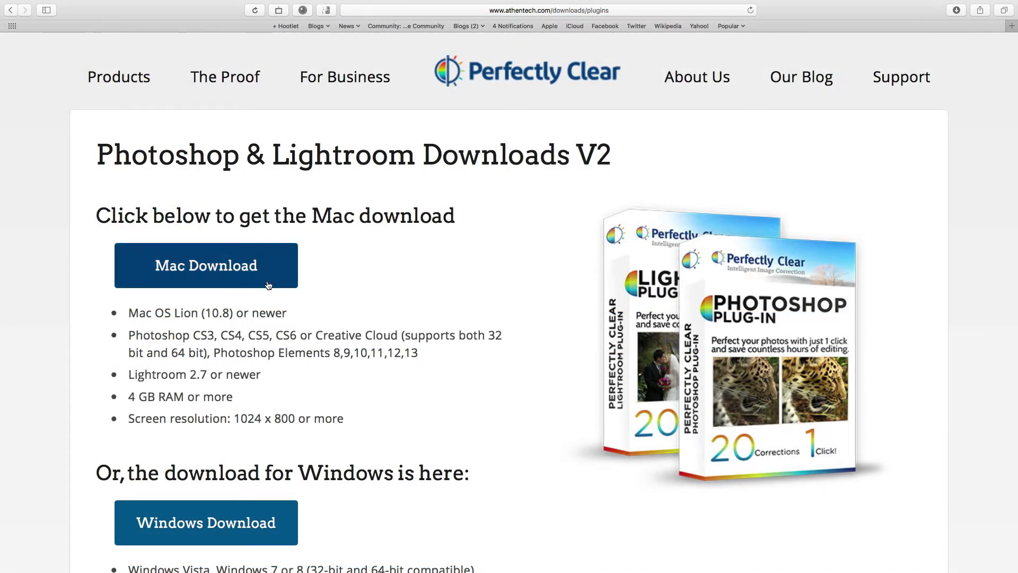
Start the Mac download of the Photoshop & Lightroom plug-ins V2
left_click(206, 265)
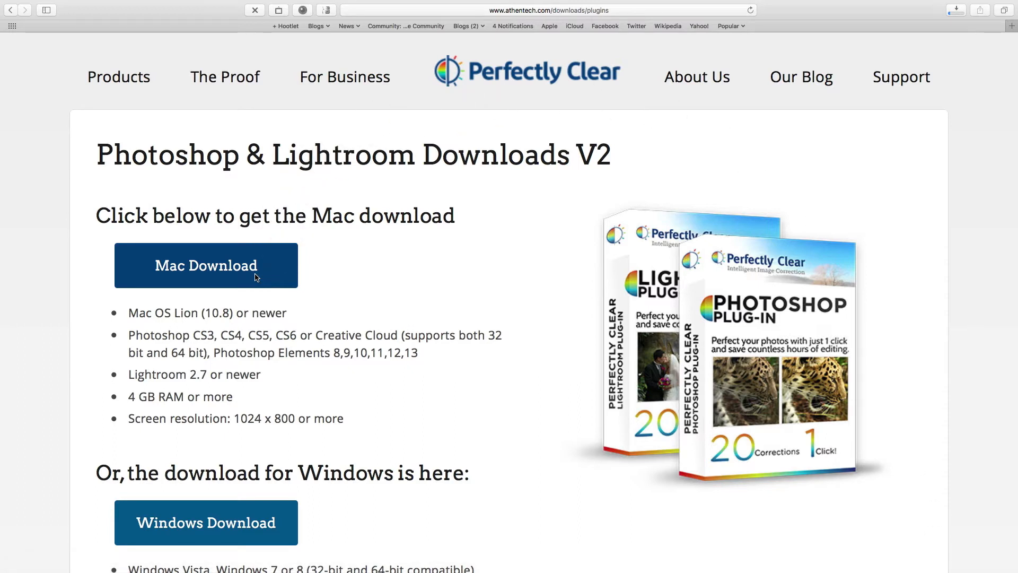
left_click(959, 9)
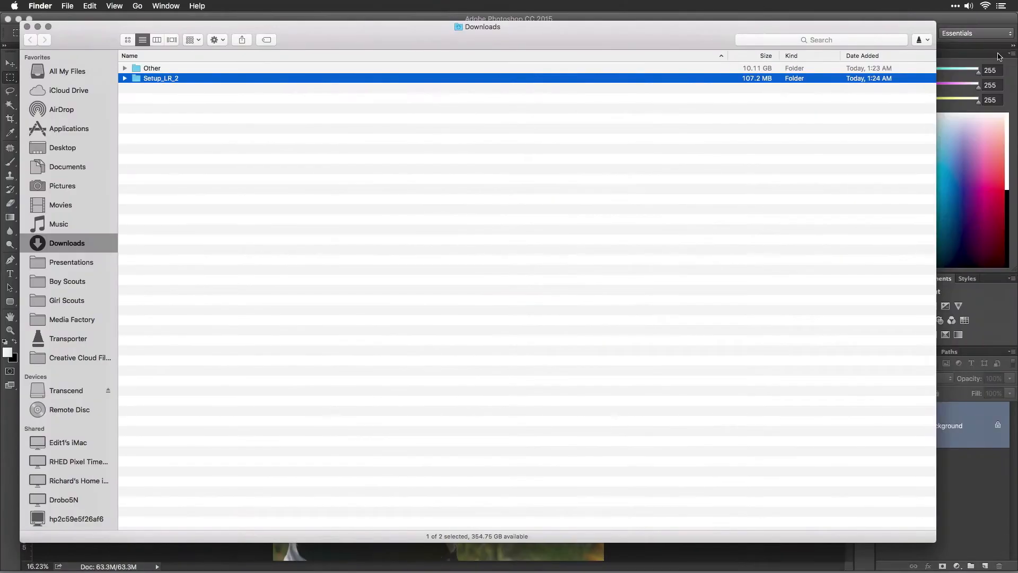
Open the Setup_LR_2 folder in Downloads and mount PerfectlyClear_for_Photoshop_2.0.1.20.dmg
double_click(160, 78)
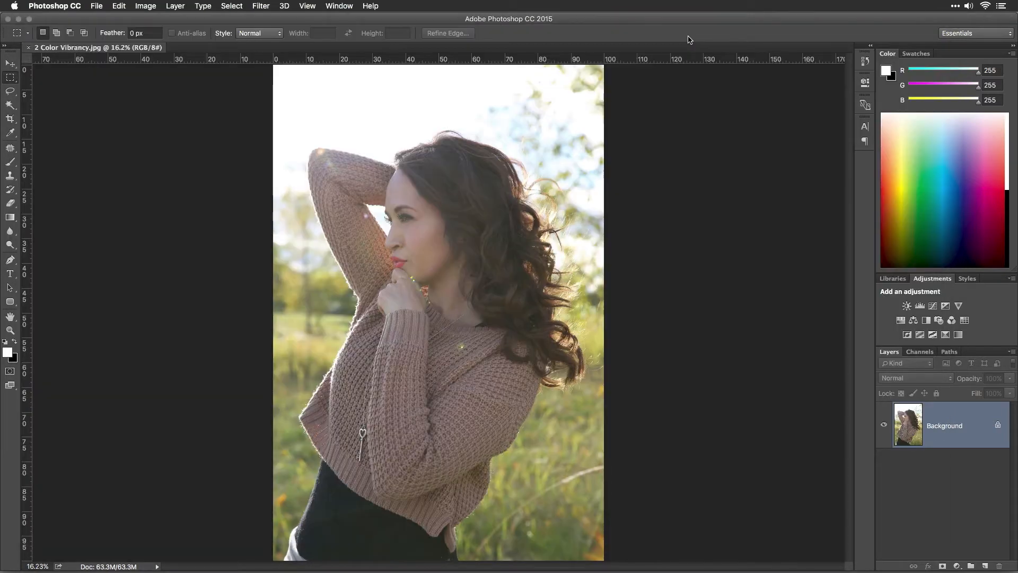
left_click(54, 6)
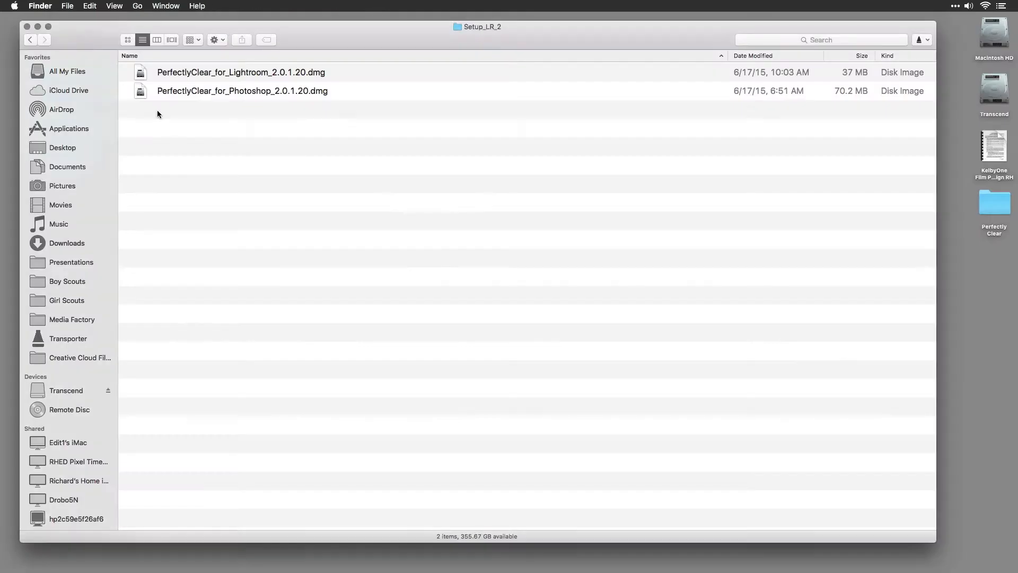
double_click(242, 92)
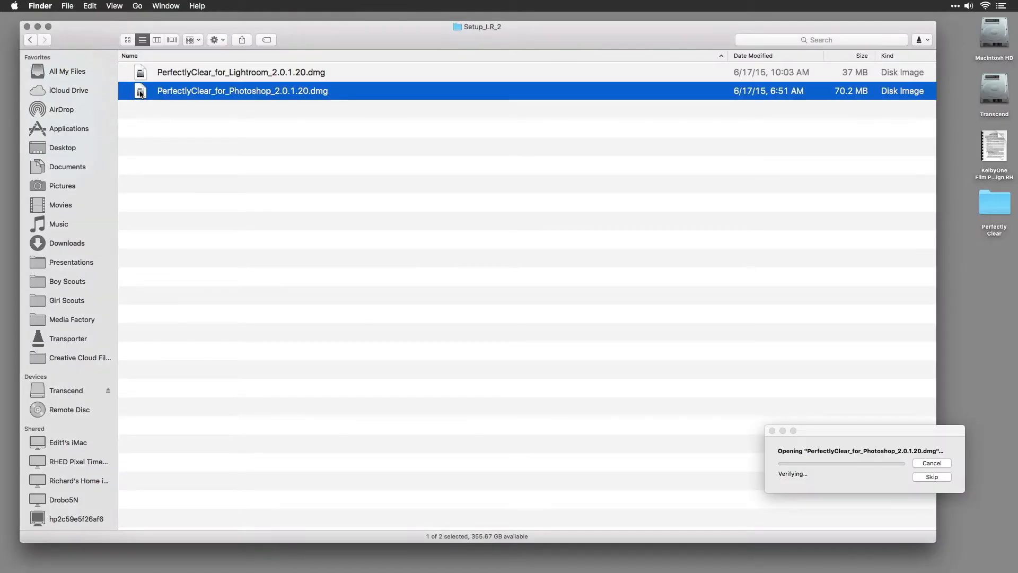
double_click(242, 90)
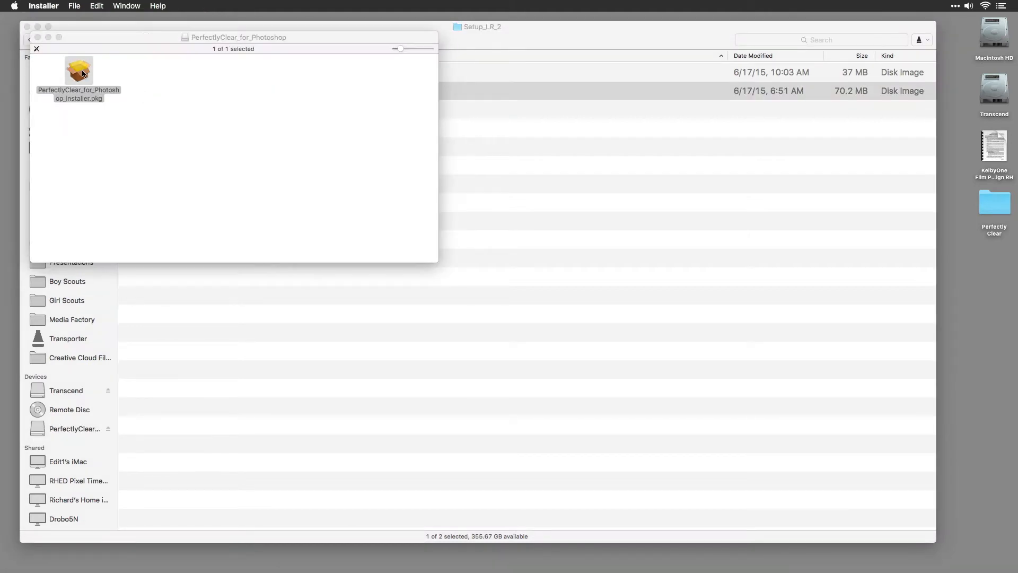
Launch the Perfectly Clear Photoshop installer and agree to the license agreement
double_click(79, 70)
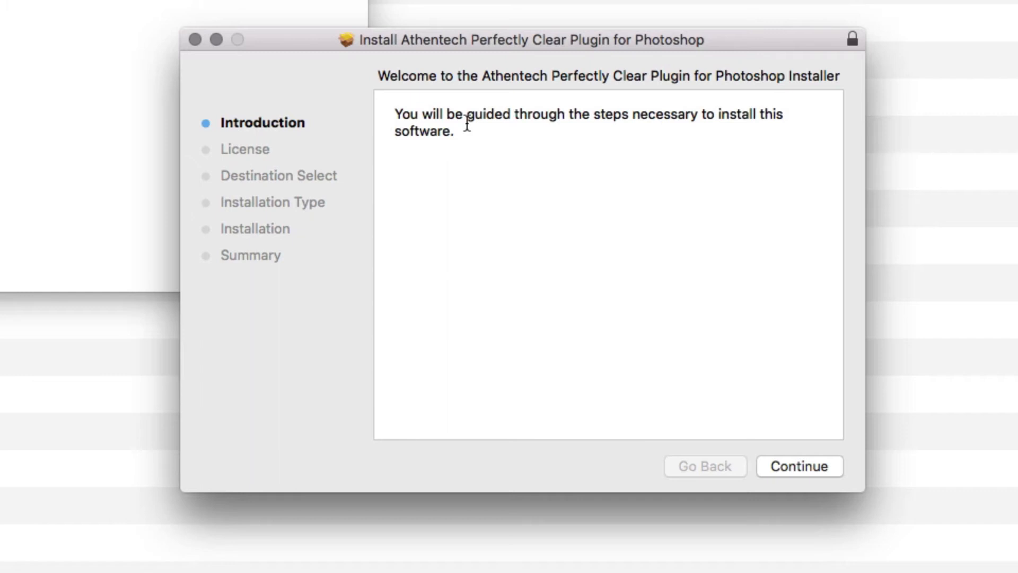
left_click(800, 467)
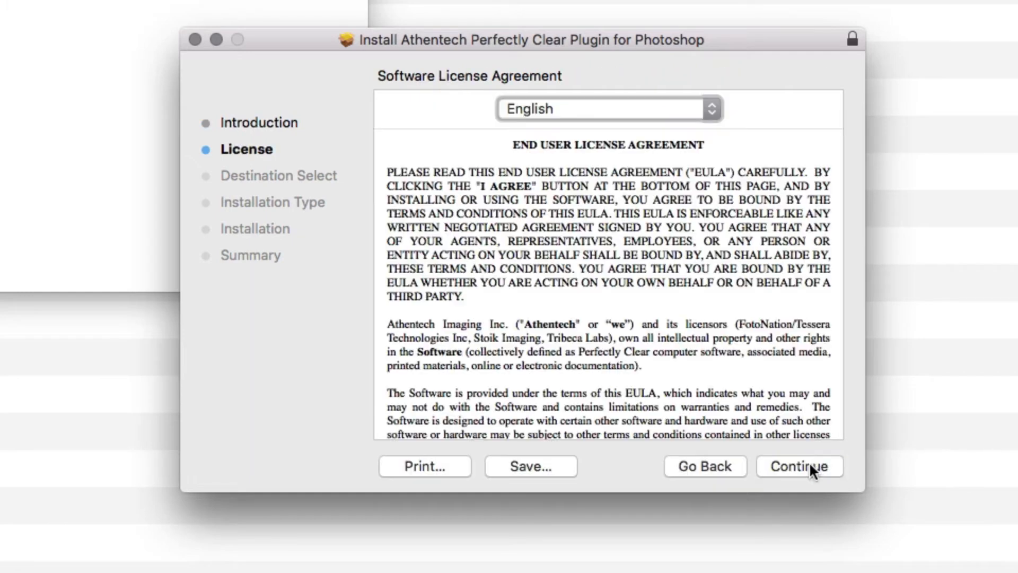
scroll("down", 3)
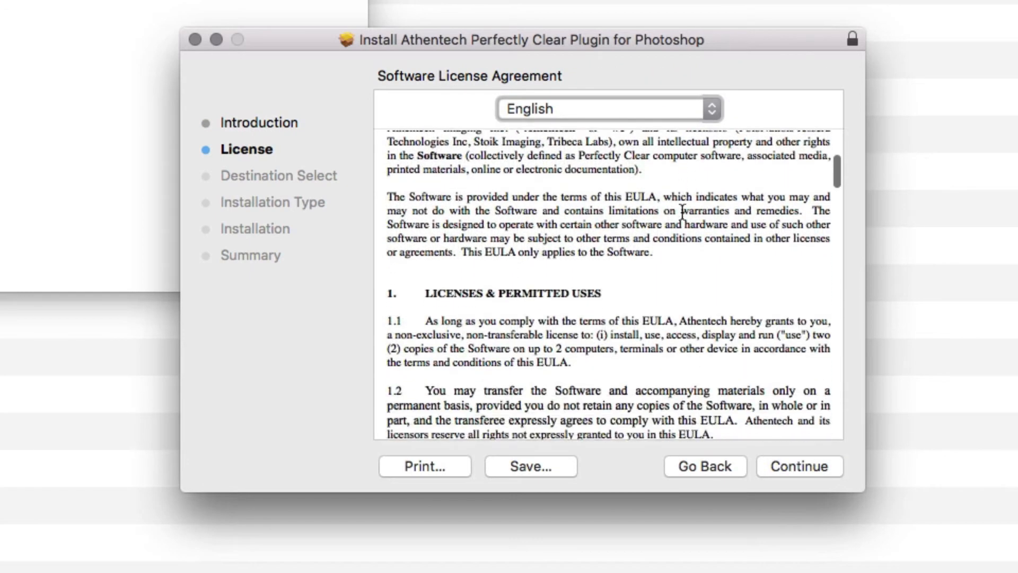
left_click(799, 466)
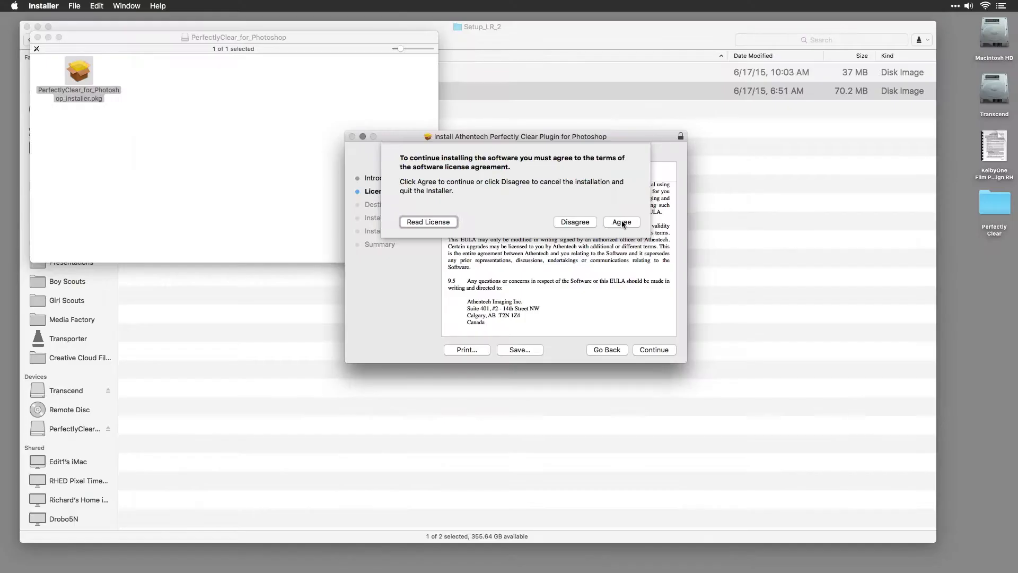
left_click(620, 221)
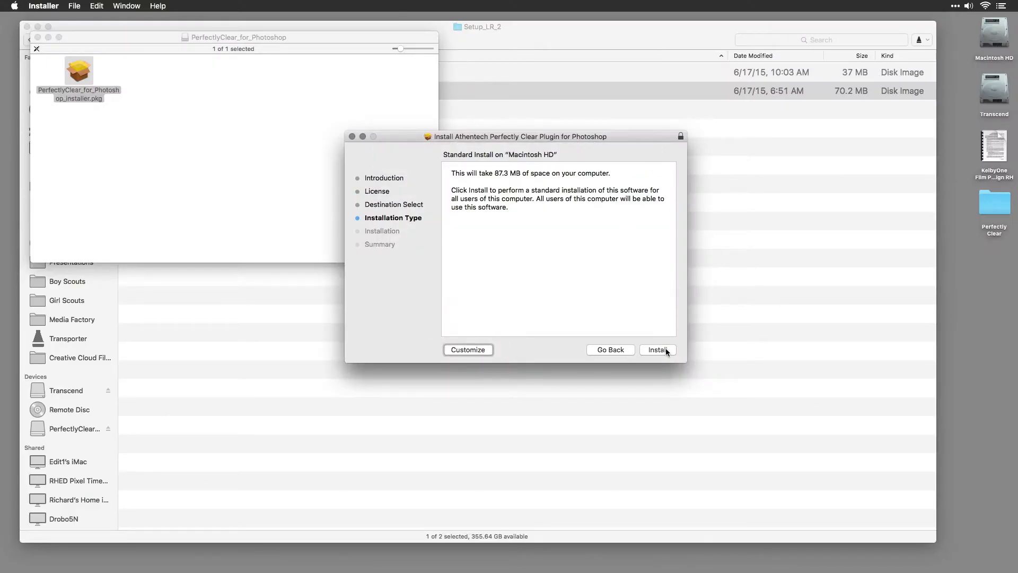
Run the standard installation with the admin password and close the installer when finished
left_click(658, 349)
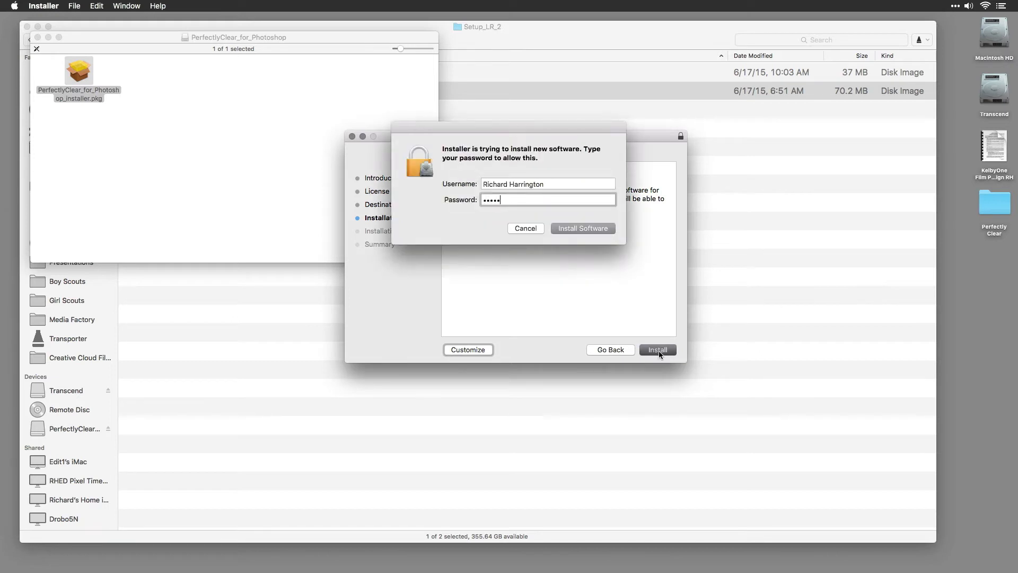
left_click(582, 228)
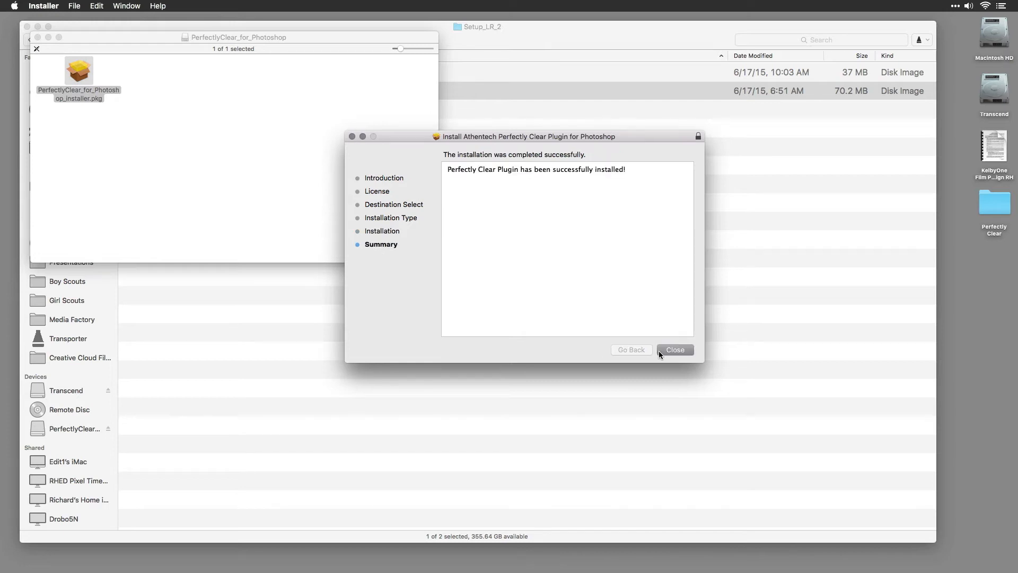
left_click(674, 349)
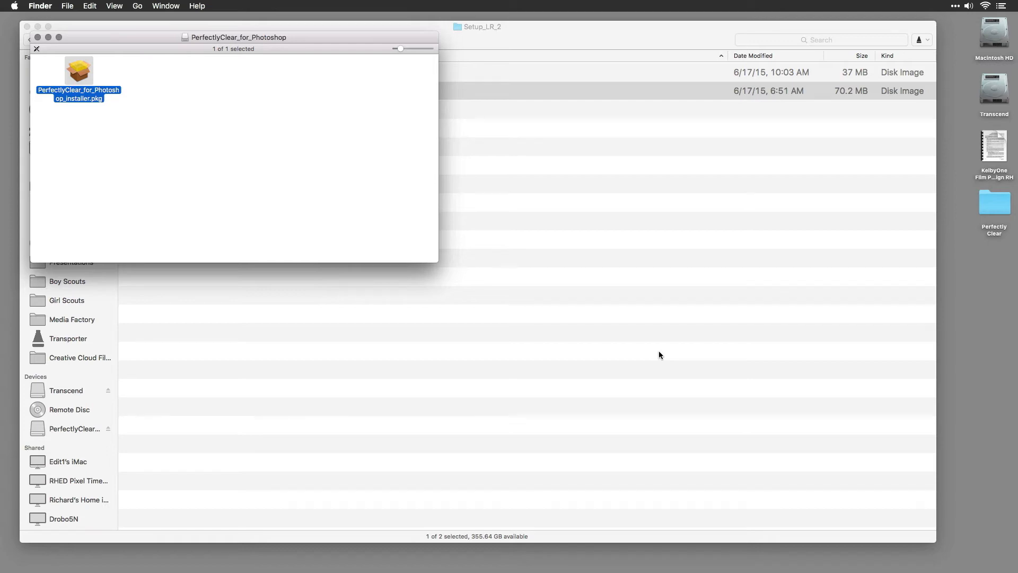
Launch Photoshop and show the Perfectly Clear v2 About window reporting activation is needed
left_click(610, 556)
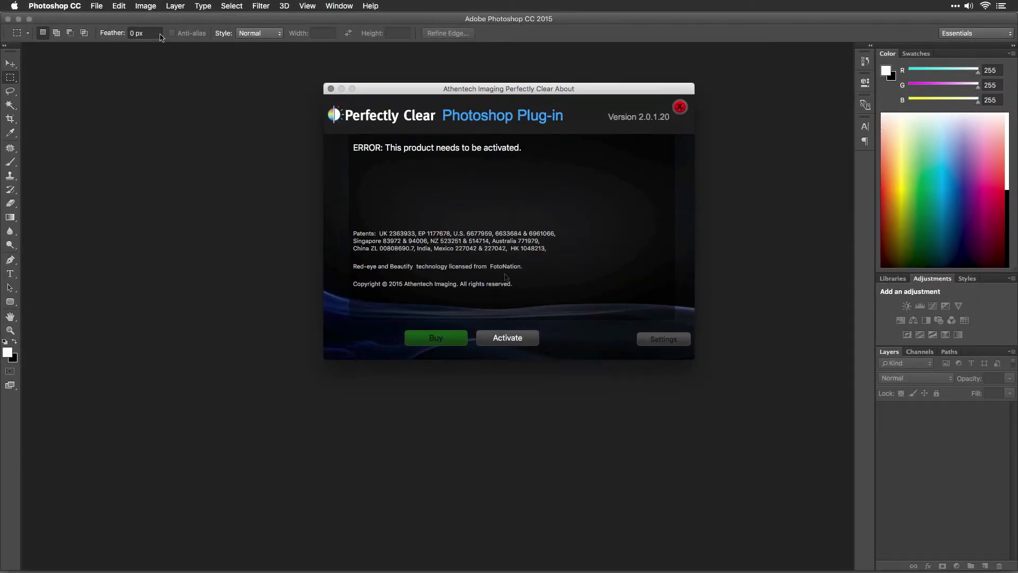
Activate the Perfectly Clear plug-in with the entered license key and email, then dismiss the success message
left_click(507, 337)
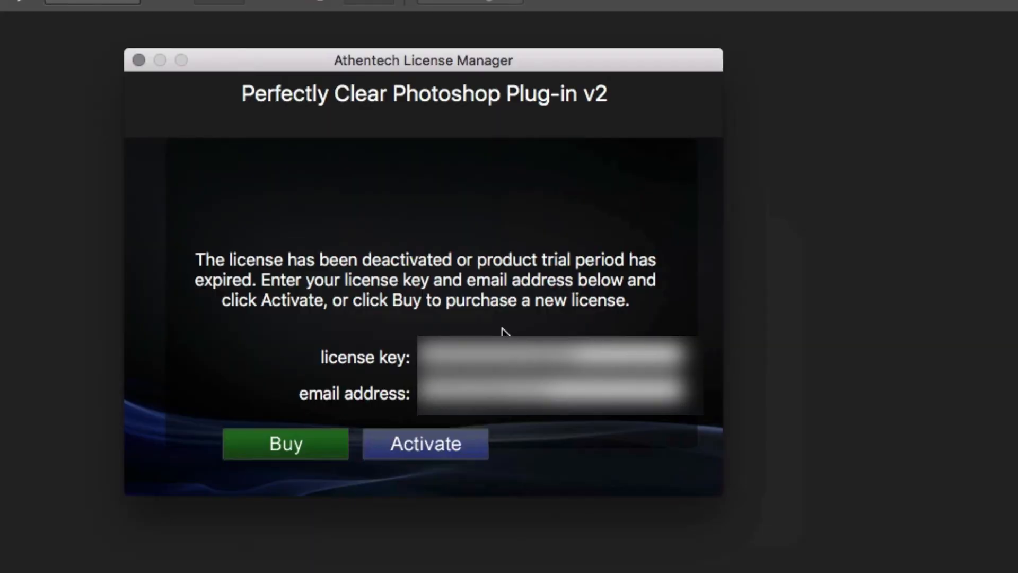
mouse_move(460, 438)
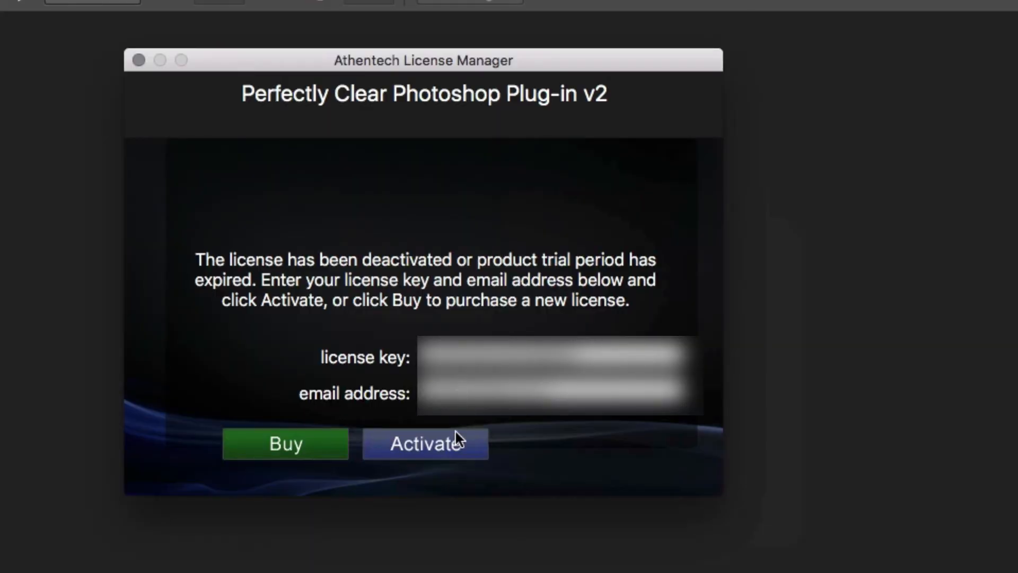
left_click(424, 443)
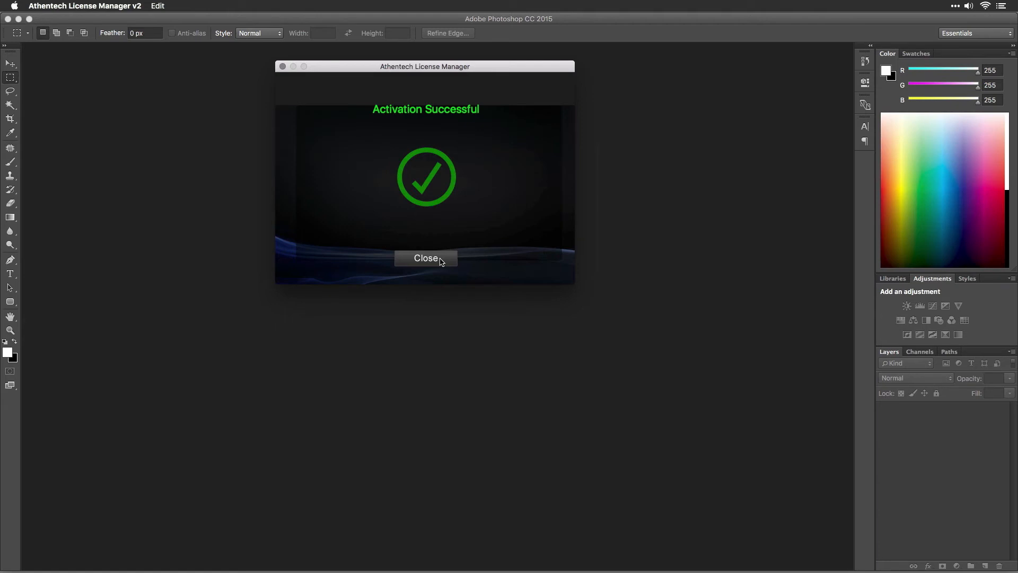
left_click(425, 258)
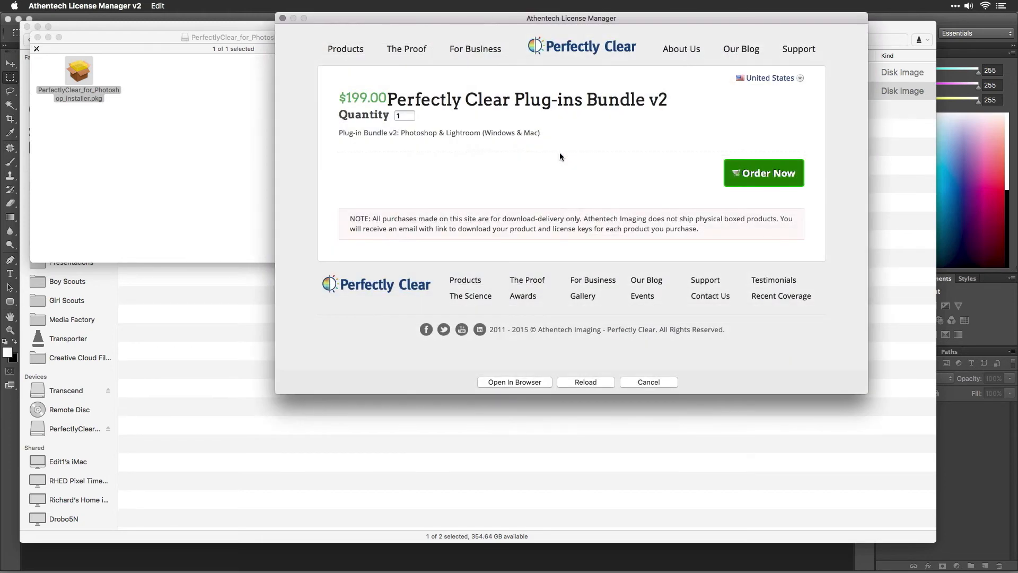
mouse_move(421, 116)
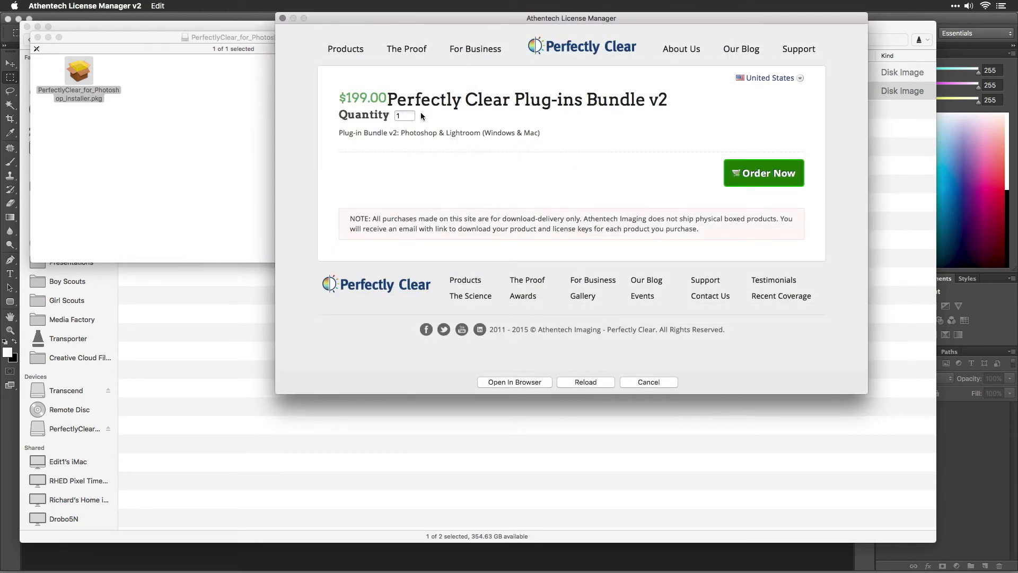
mouse_move(770, 170)
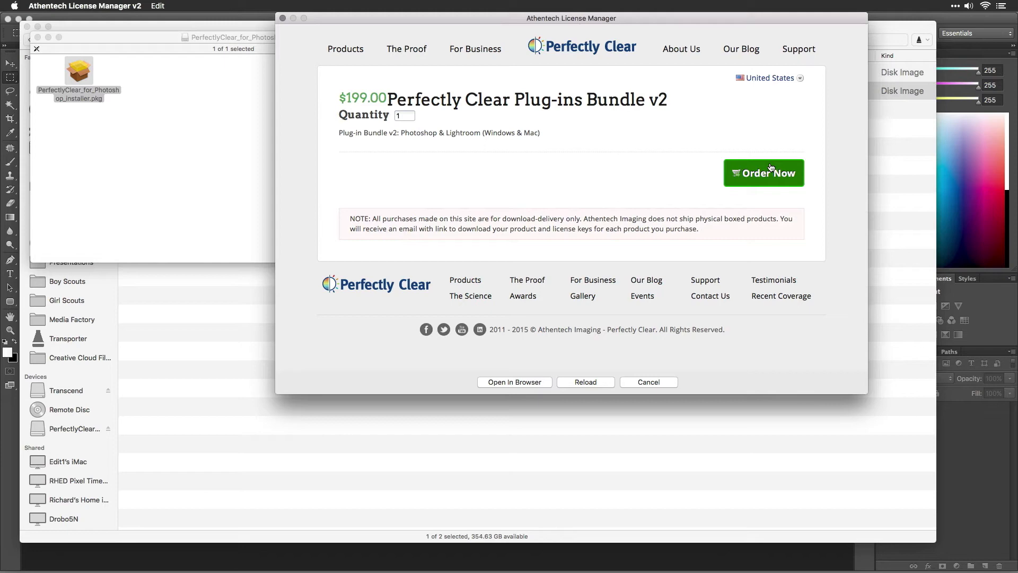
Start ordering the $199.00 Perfectly Clear Plug-ins Bundle v2 from the store page
left_click(763, 173)
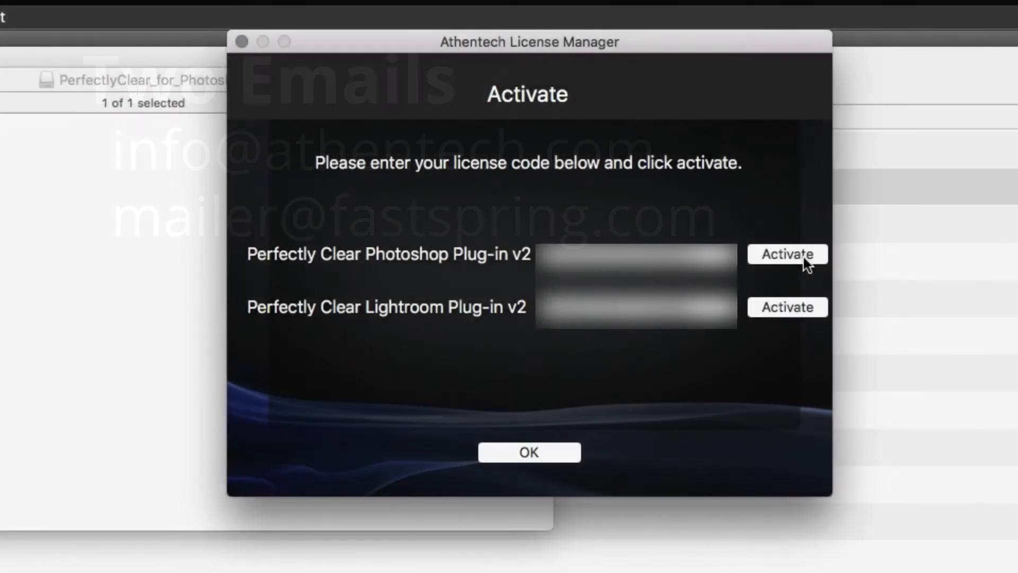
Activate both the Photoshop and Lightroom Plug-in v2 licenses and confirm with OK
left_click(786, 253)
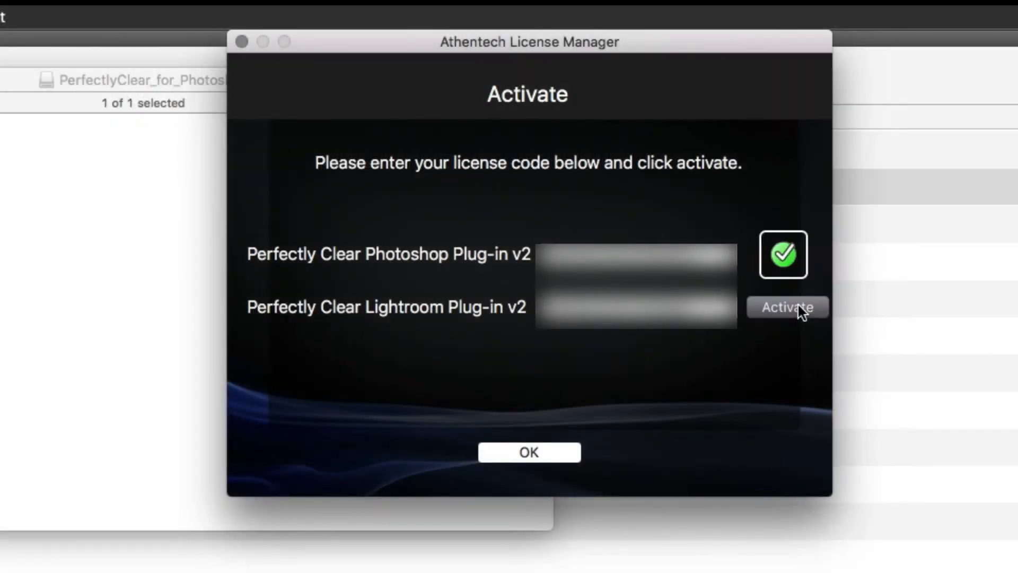
left_click(785, 308)
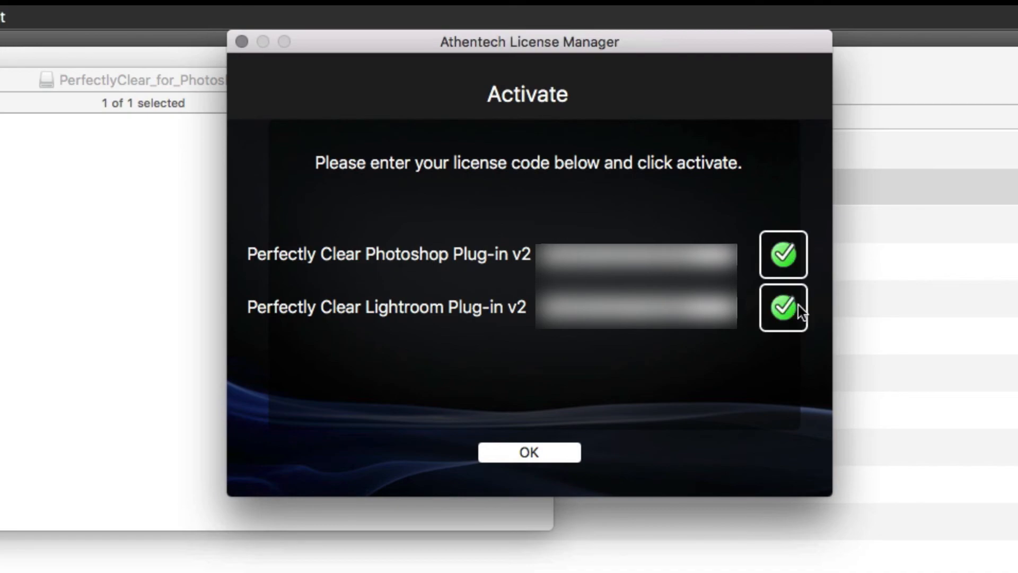
left_click(528, 451)
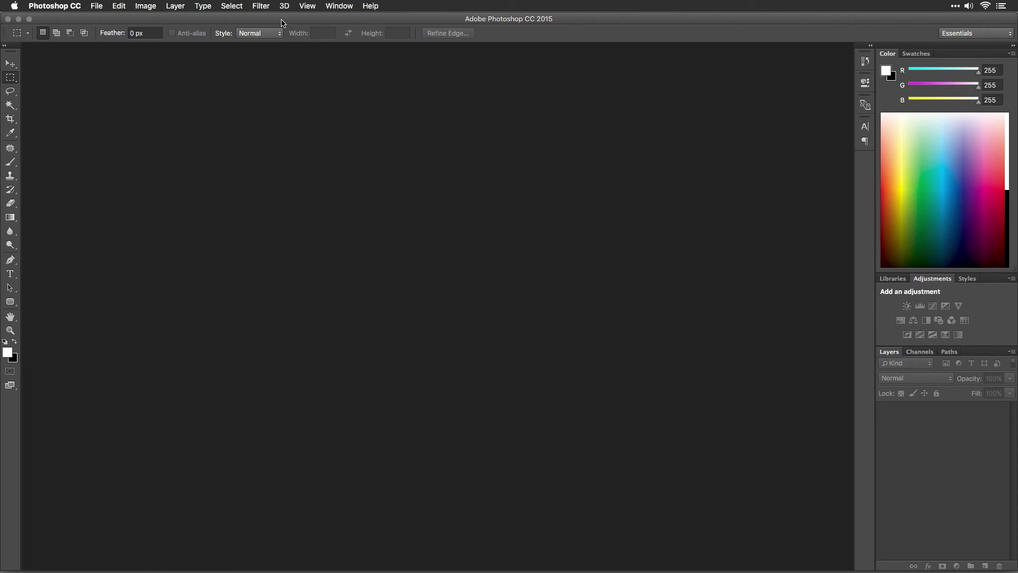
Confirm Perfectly Clear v2 shows Licensed Version 2.0.1.20 in its About window and go to its settings
left_click(54, 6)
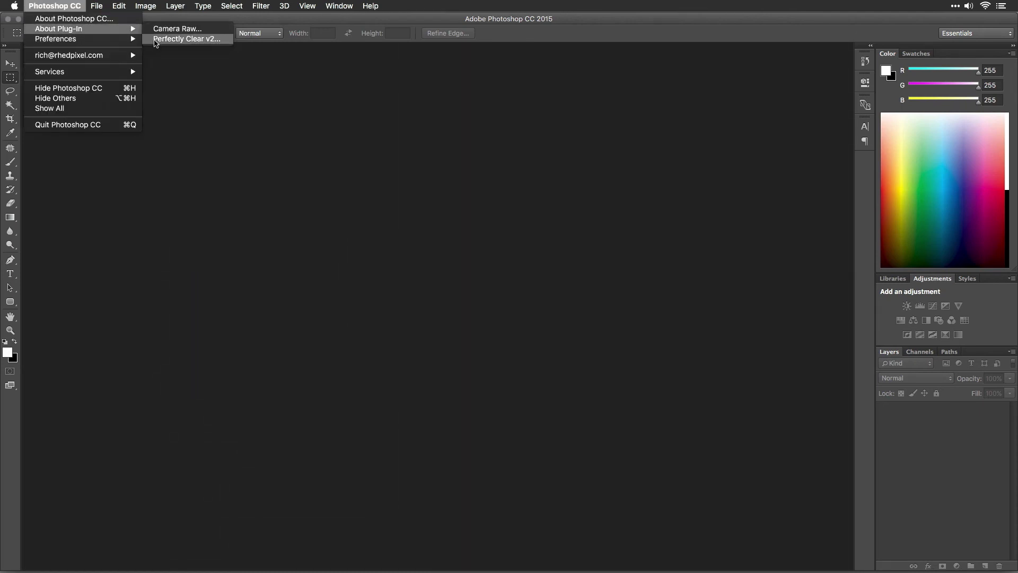
left_click(186, 39)
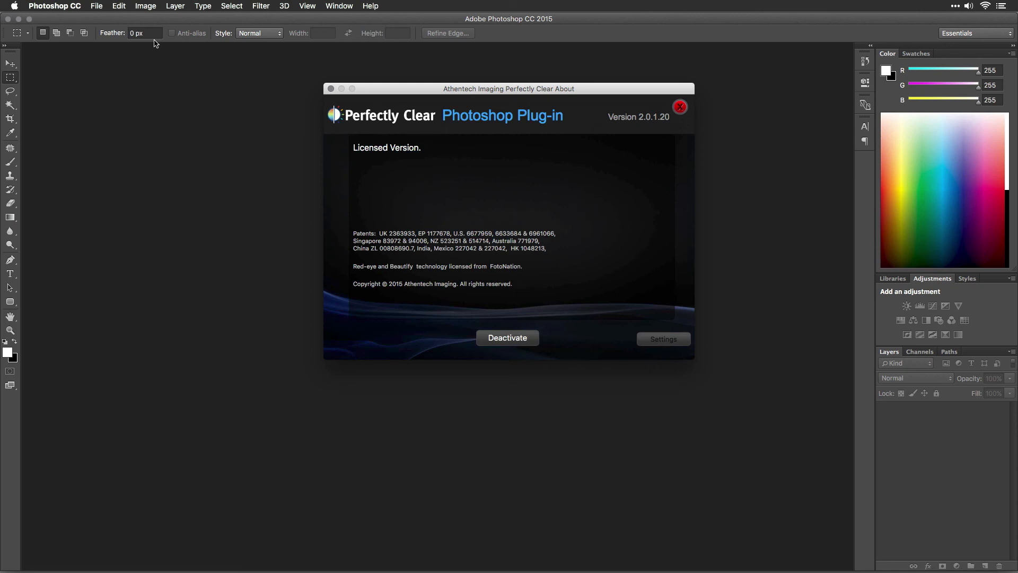
mouse_move(650, 343)
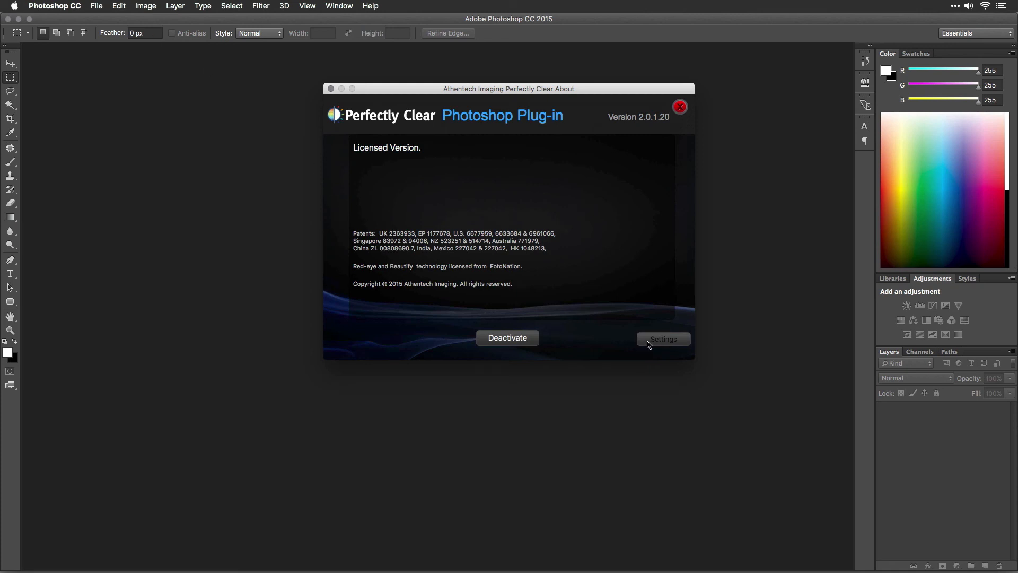
left_click(661, 340)
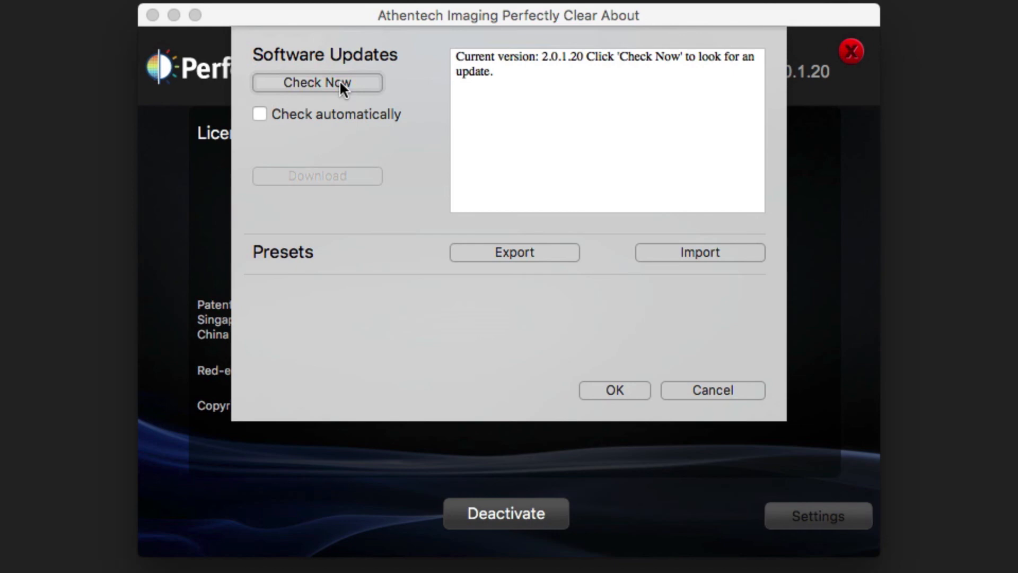
mouse_move(260, 120)
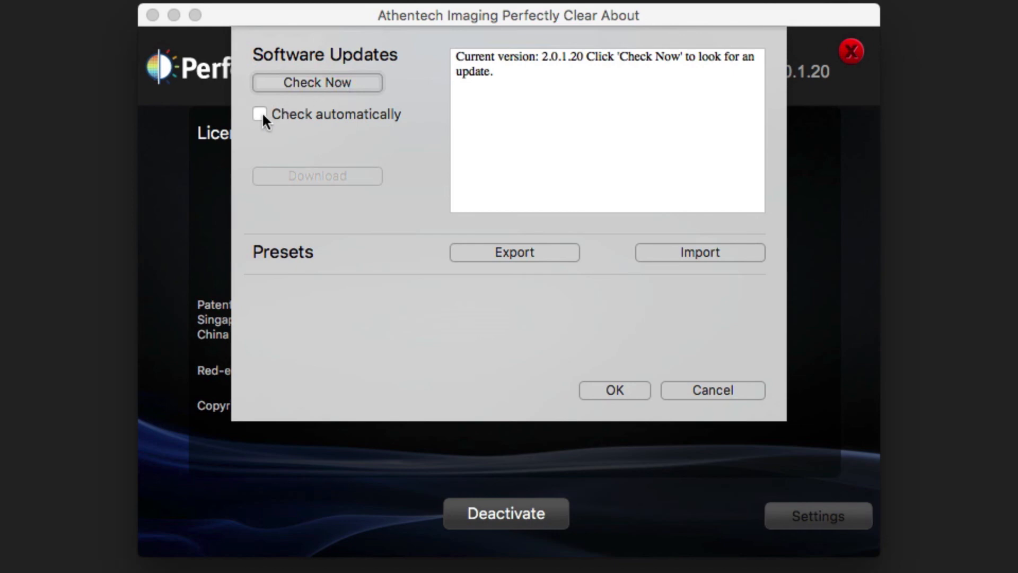
Enable automatic checking for software updates and close the settings with OK
left_click(260, 115)
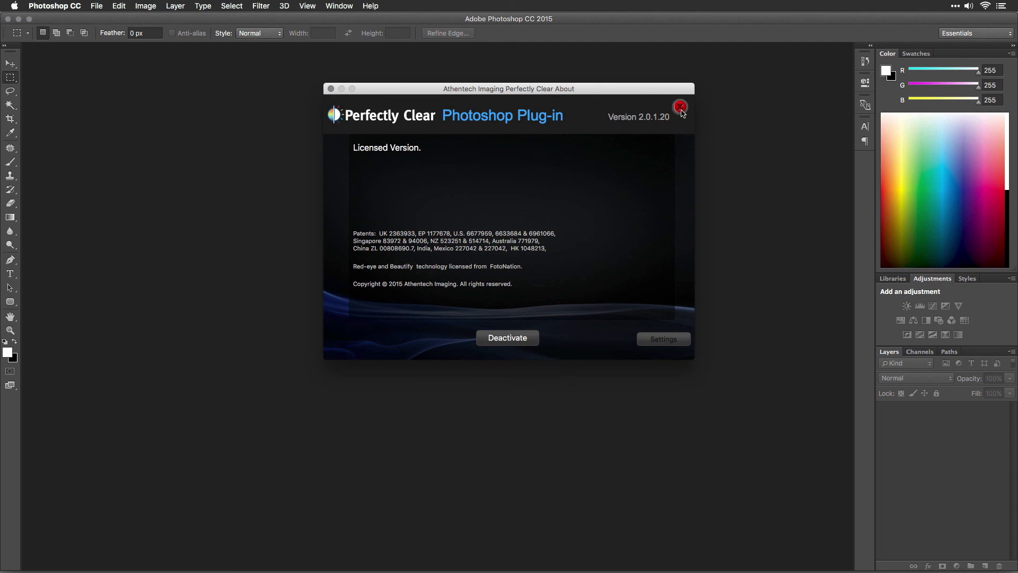
Close the Perfectly Clear About window, returning to the empty Photoshop workspace
left_click(680, 106)
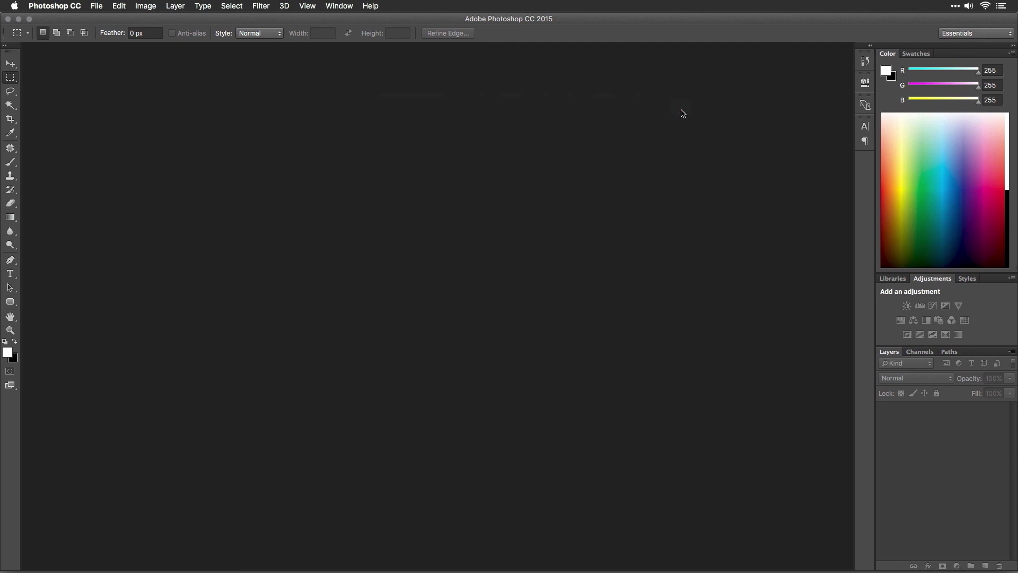